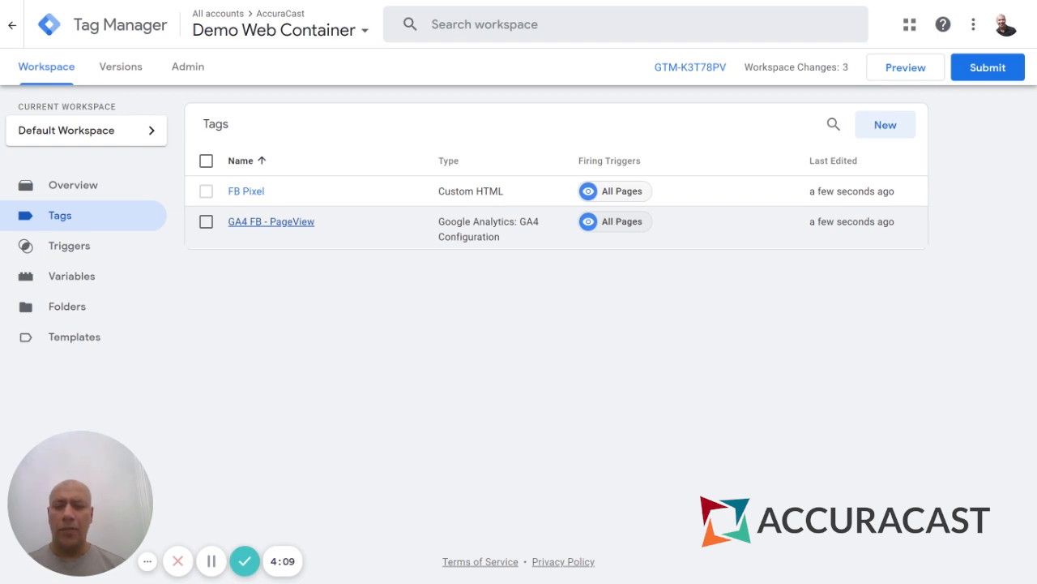
Step: Open the GA4 FB - PageView tag from the Tags list to review its configuration
click(271, 221)
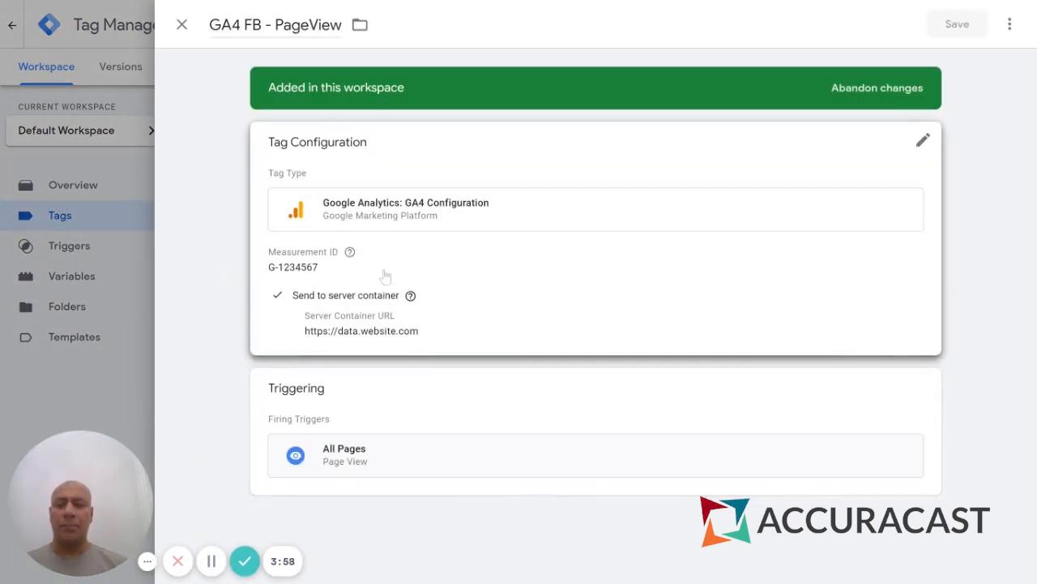
mouse_move(463, 269)
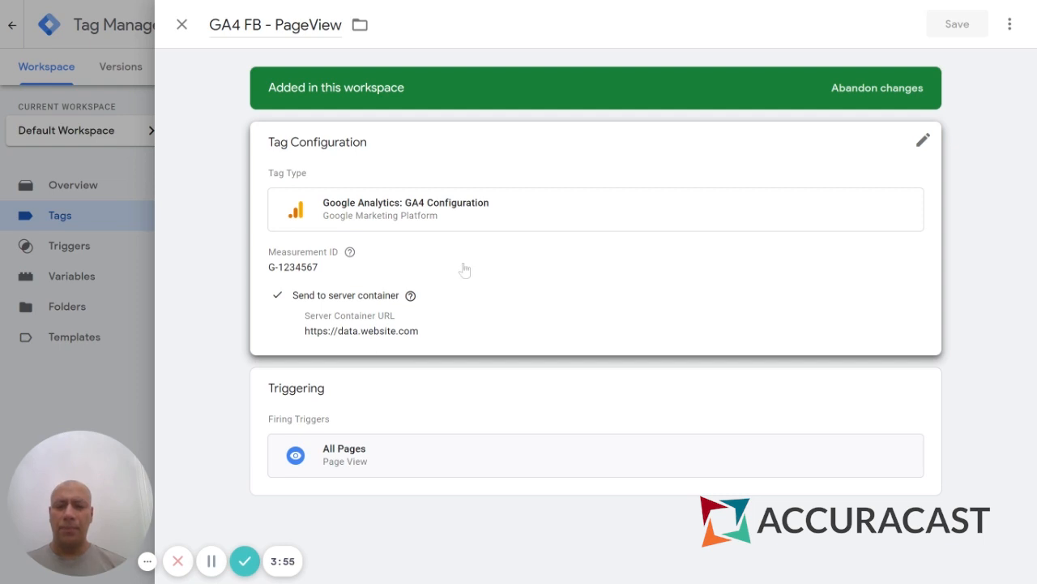
mouse_move(149, 366)
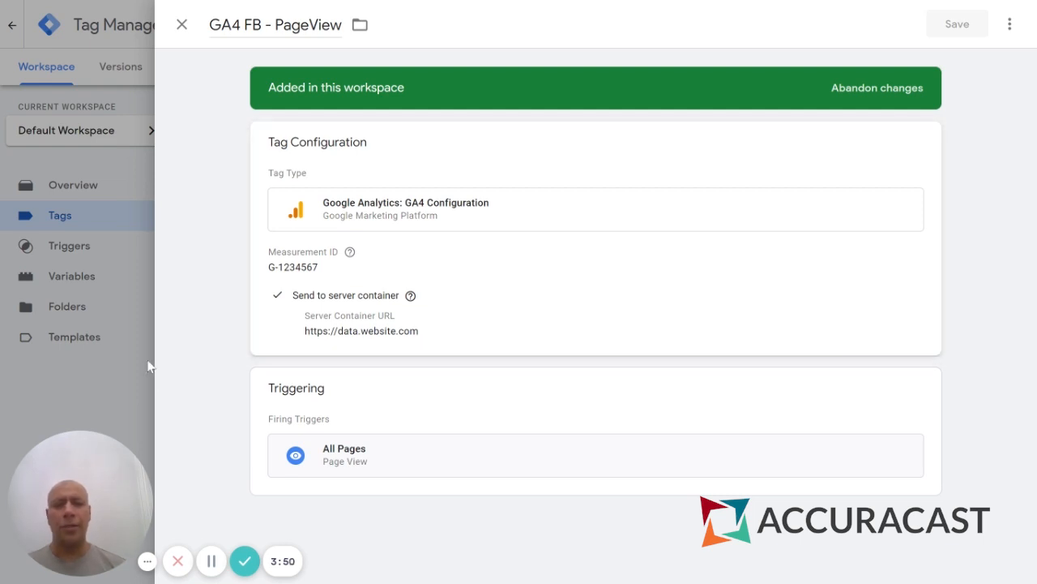
Step: Close the GA4 FB - PageView tag details to return to the Tags list
click(181, 24)
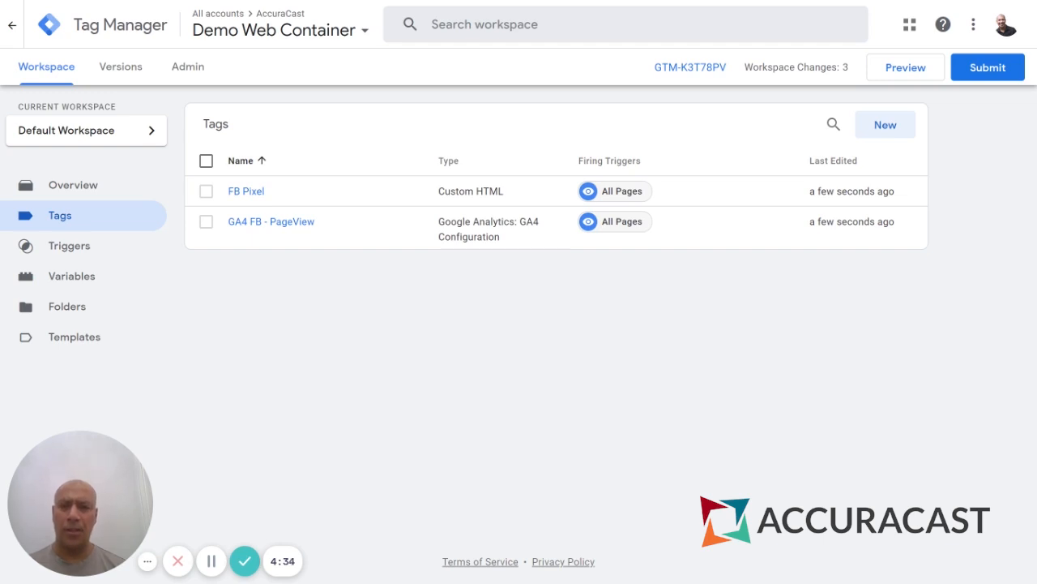
mouse_move(713, 110)
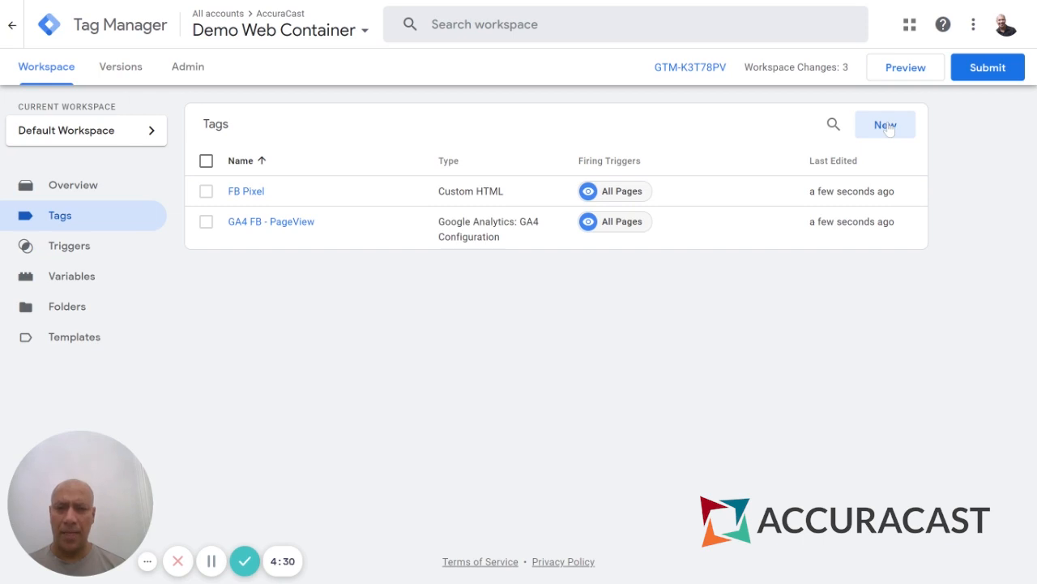
Step: Create a Custom HTML tag 'DataLayer Event ID' pushing eventID to the data layer, firing on All Pages
click(885, 124)
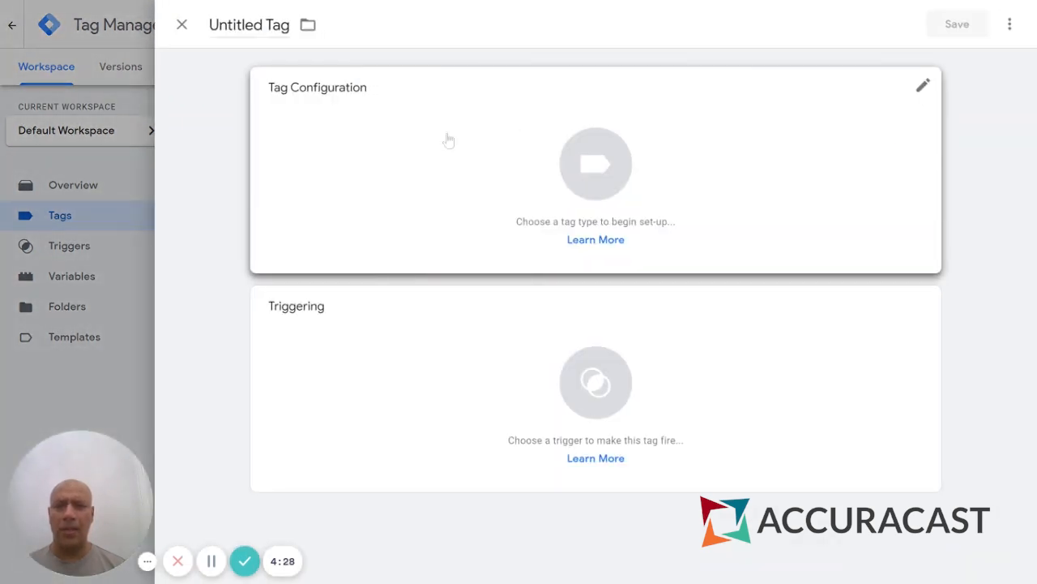
click(922, 84)
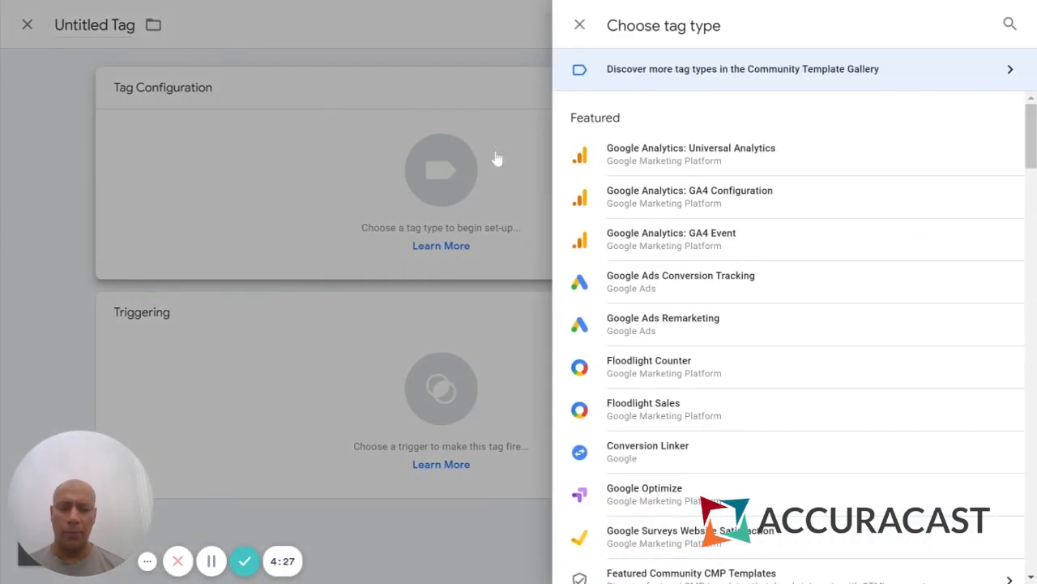
scroll(down, 3)
text(Data)
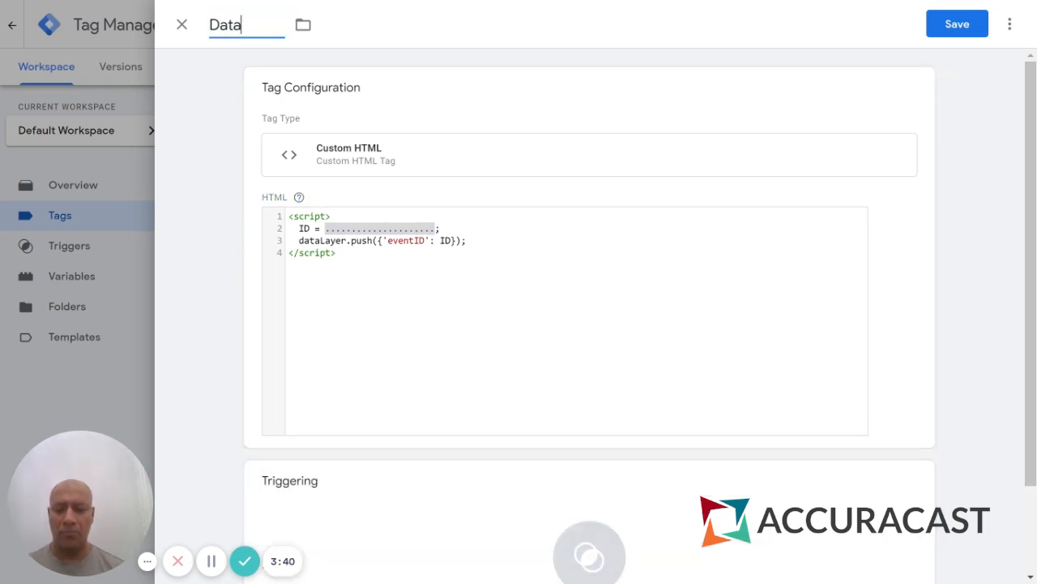
text(Layer Event I)
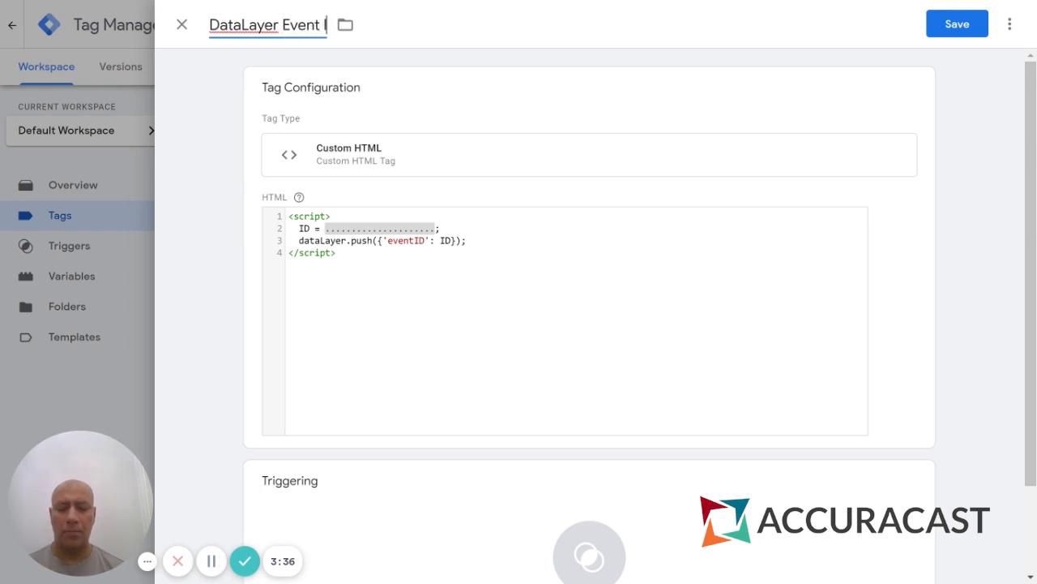
scroll(down, 3)
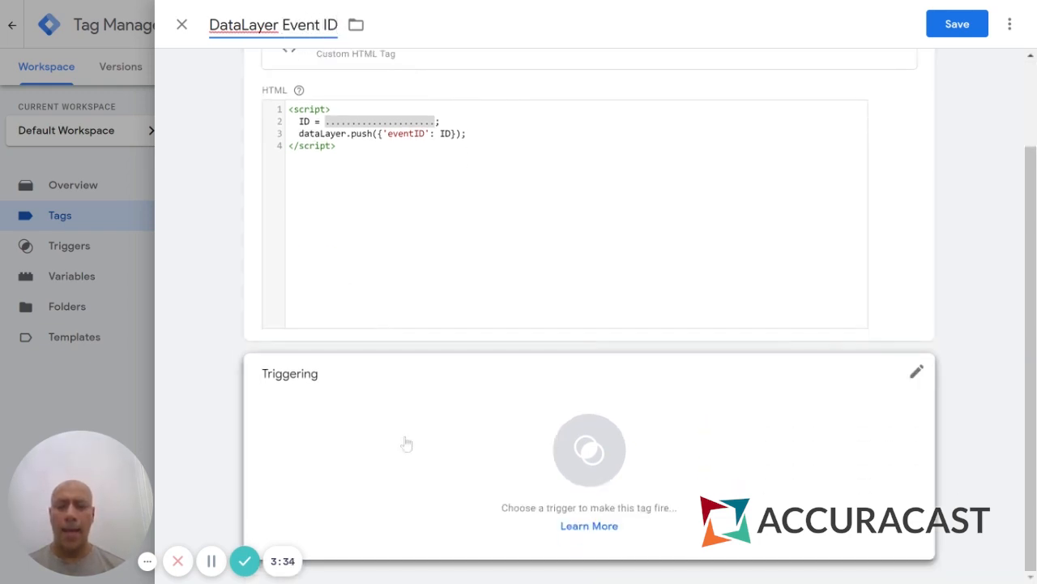
click(918, 369)
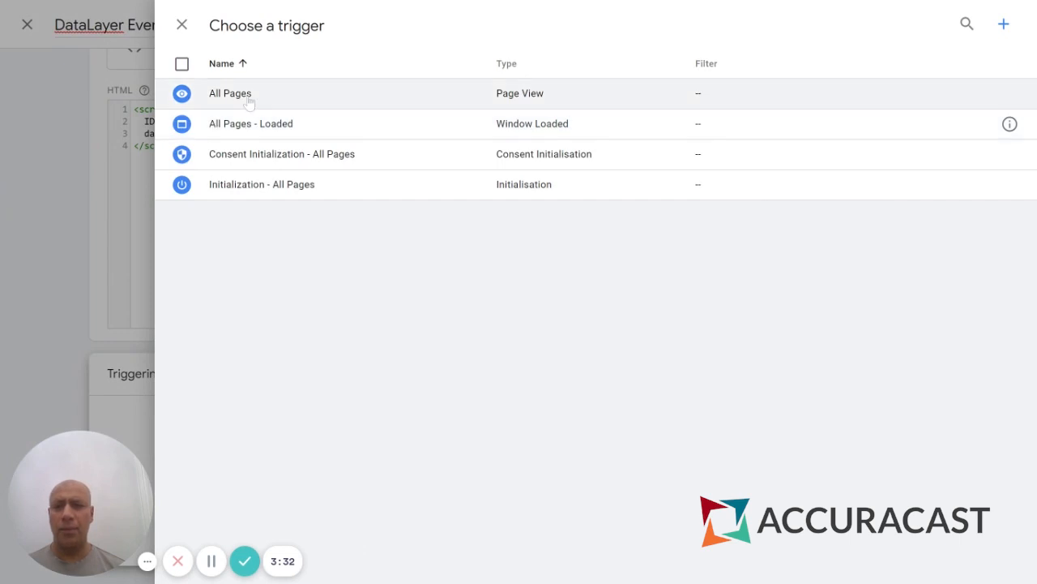
click(231, 93)
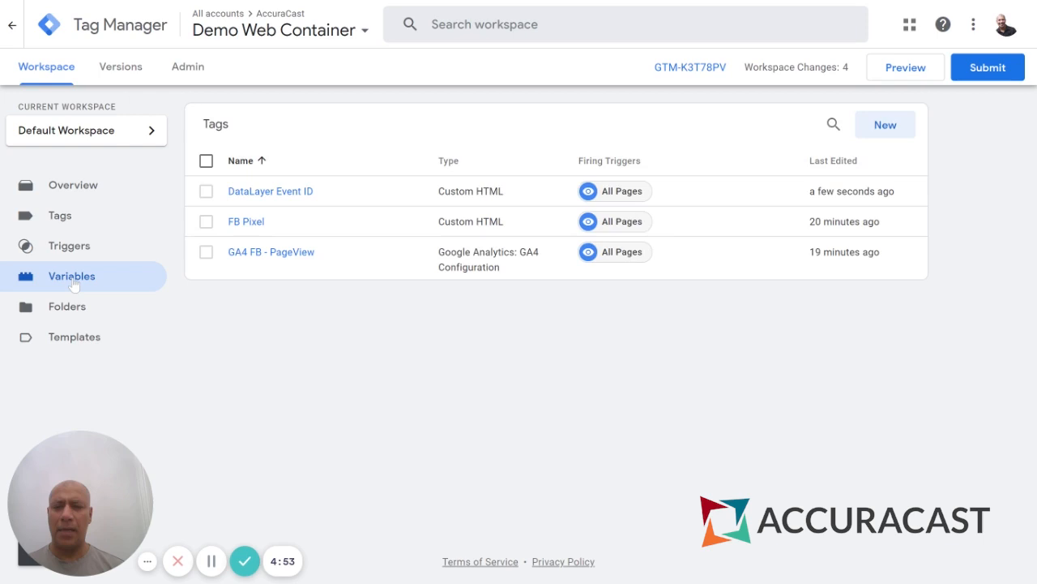
Step: Start a new user-defined variable in Variables and name it 'Event ID'
click(71, 276)
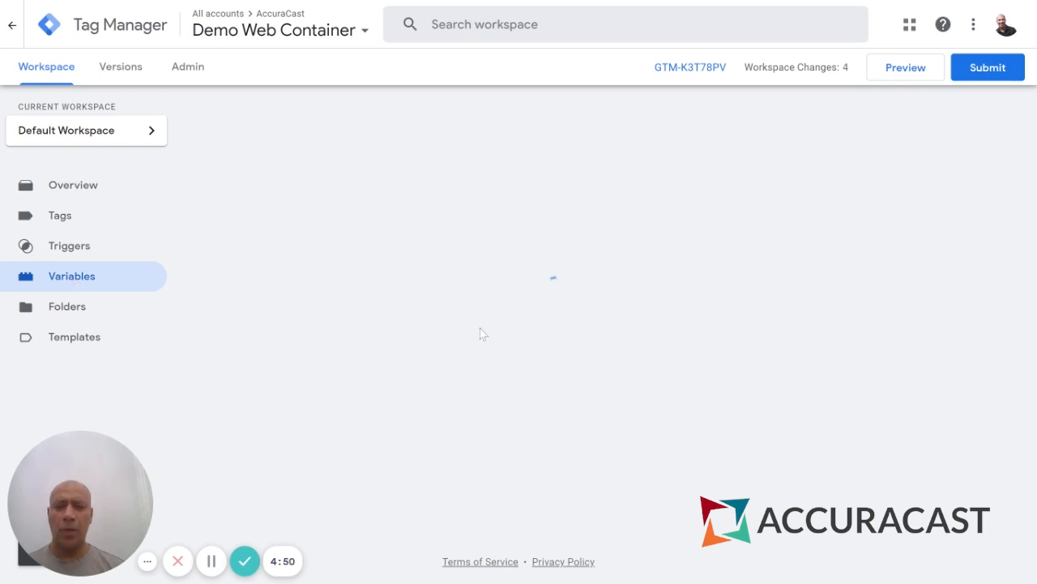
click(72, 275)
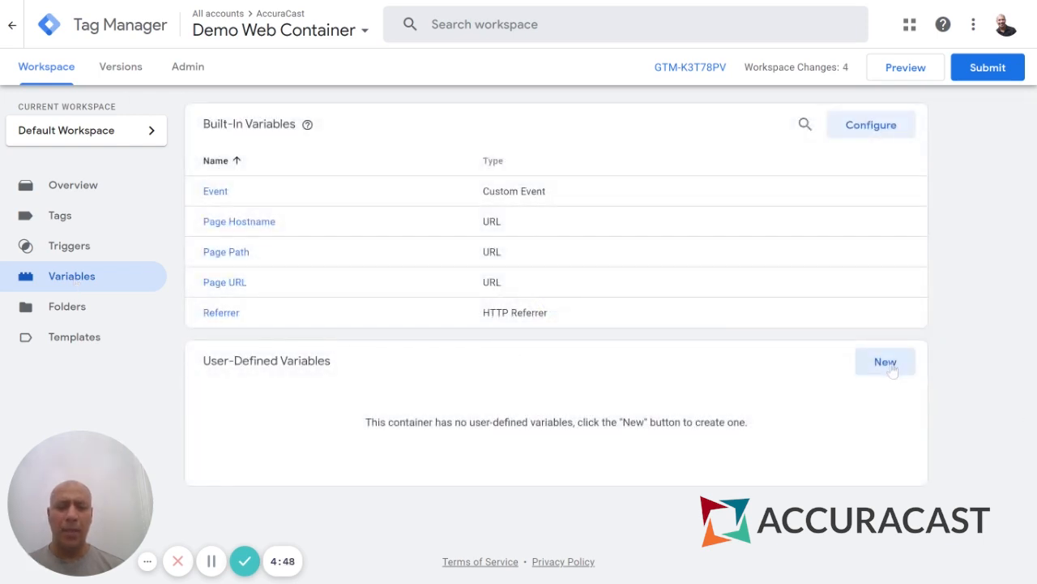
click(885, 361)
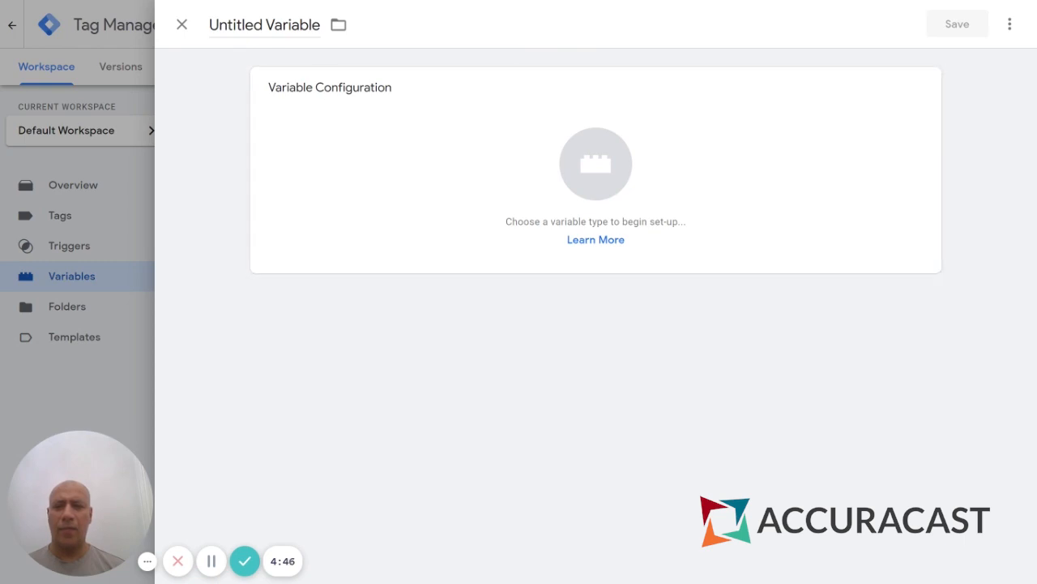
double_click(263, 24)
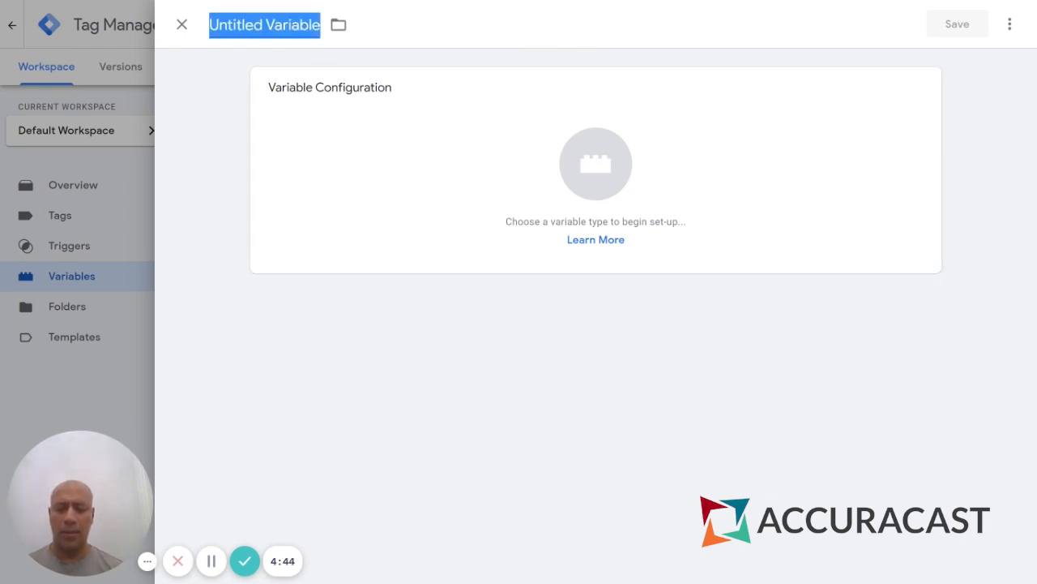
text(Event ID)
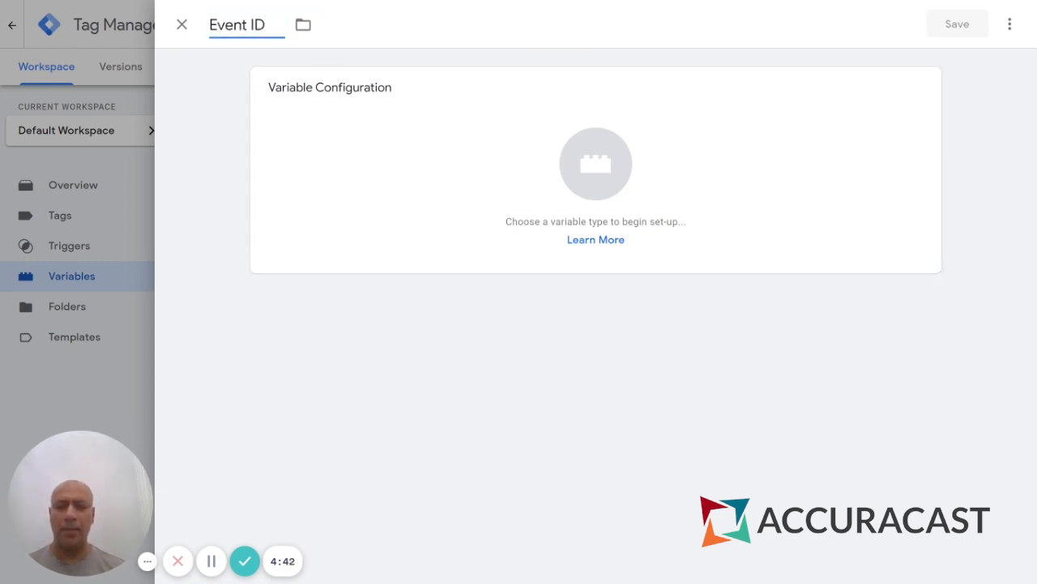
Step: Make it a Data Layer Variable reading 'eventID' and save it
click(595, 163)
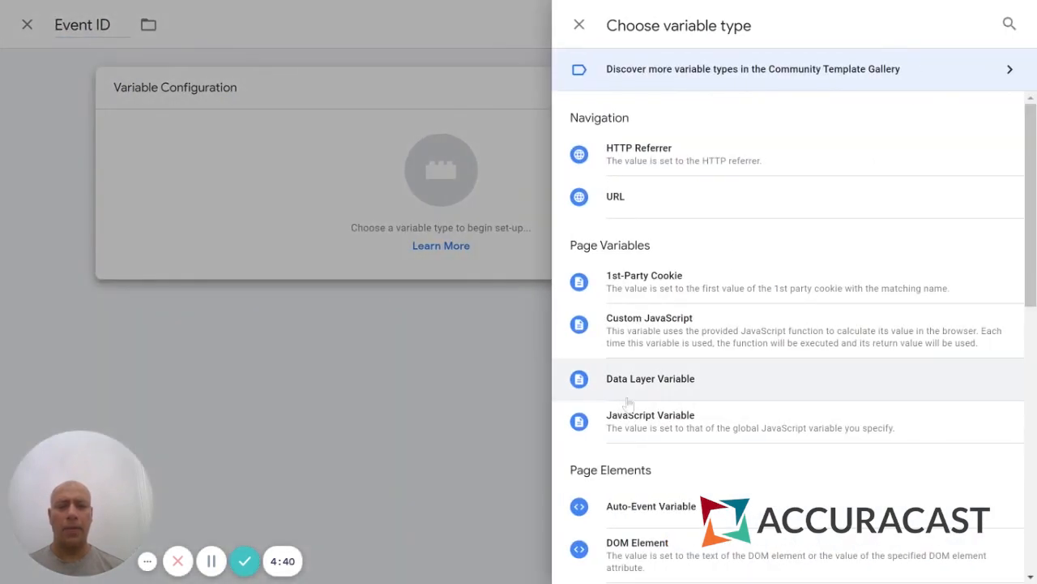
click(650, 379)
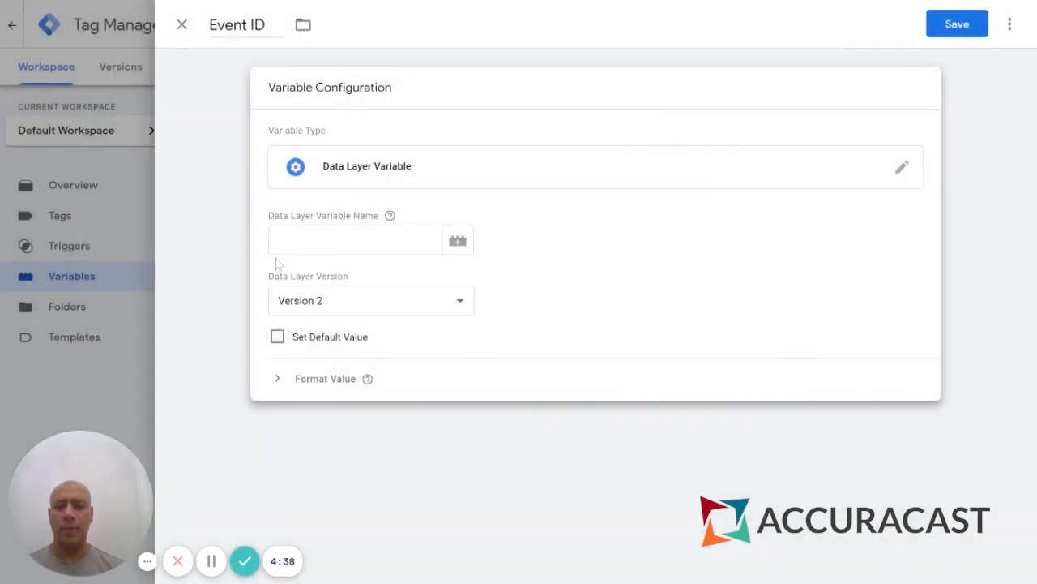
text(eventID)
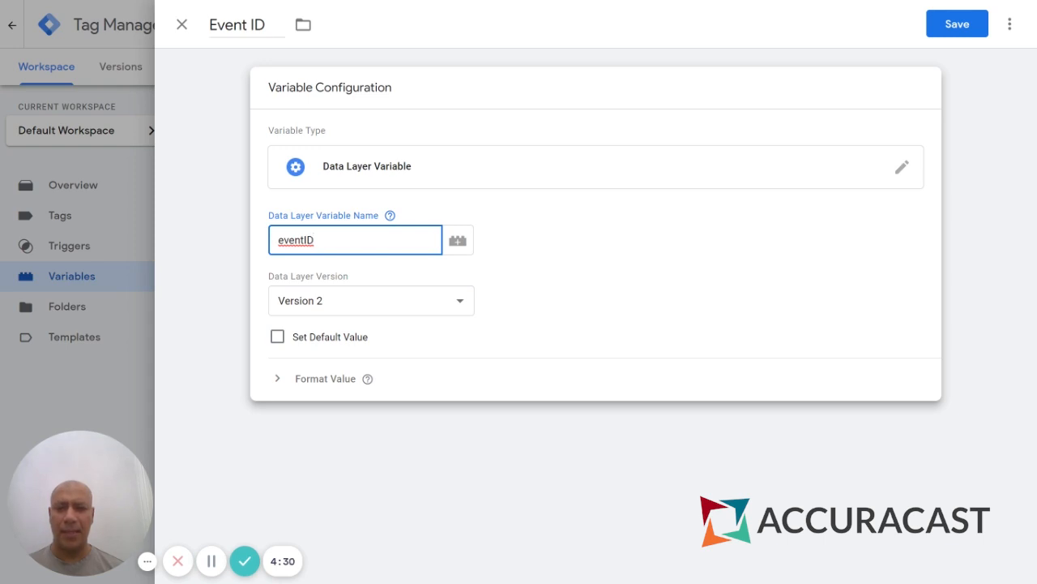
mouse_move(956, 25)
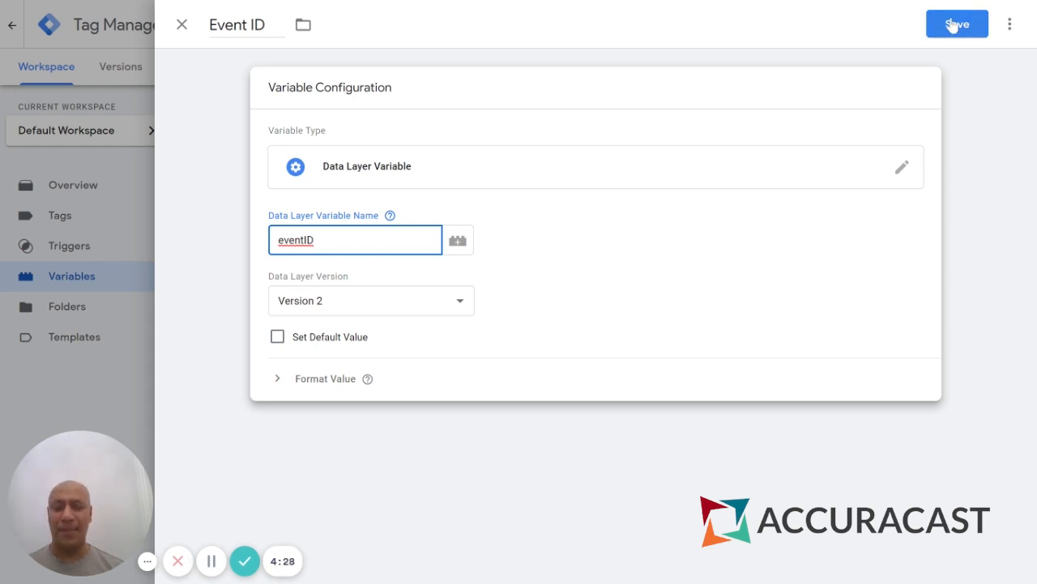
click(956, 25)
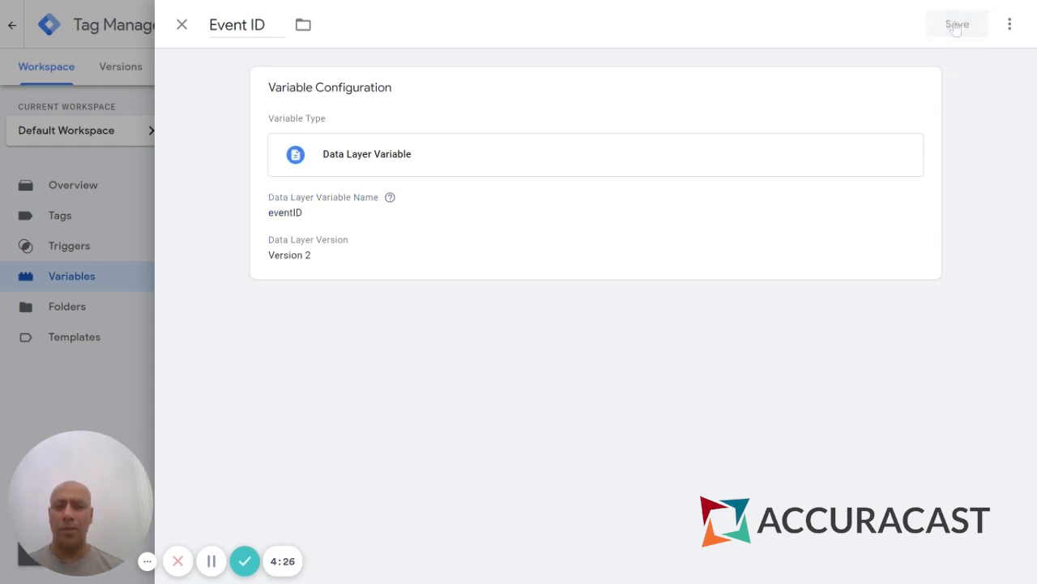
click(956, 24)
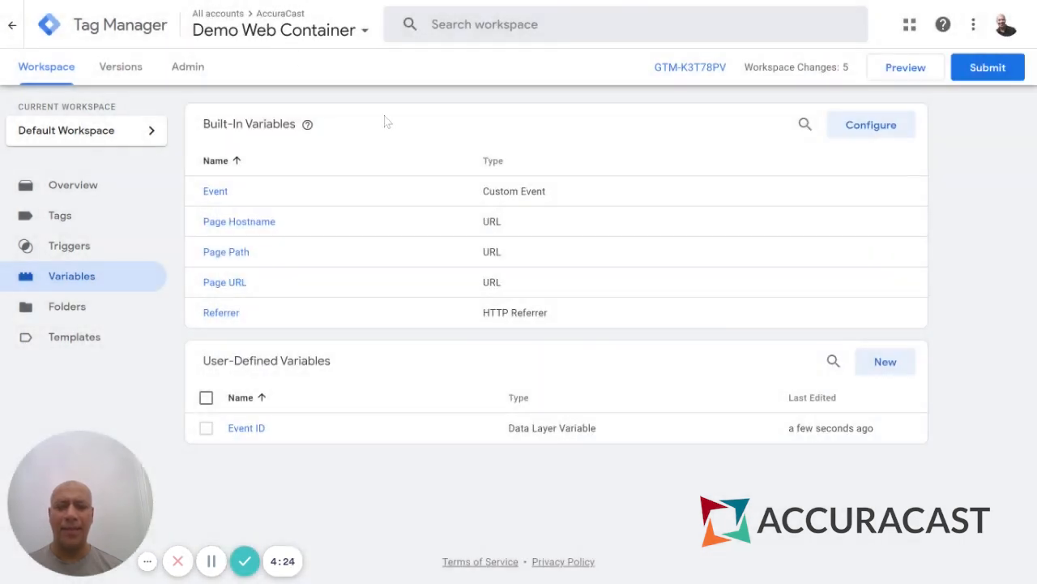
mouse_move(502, 192)
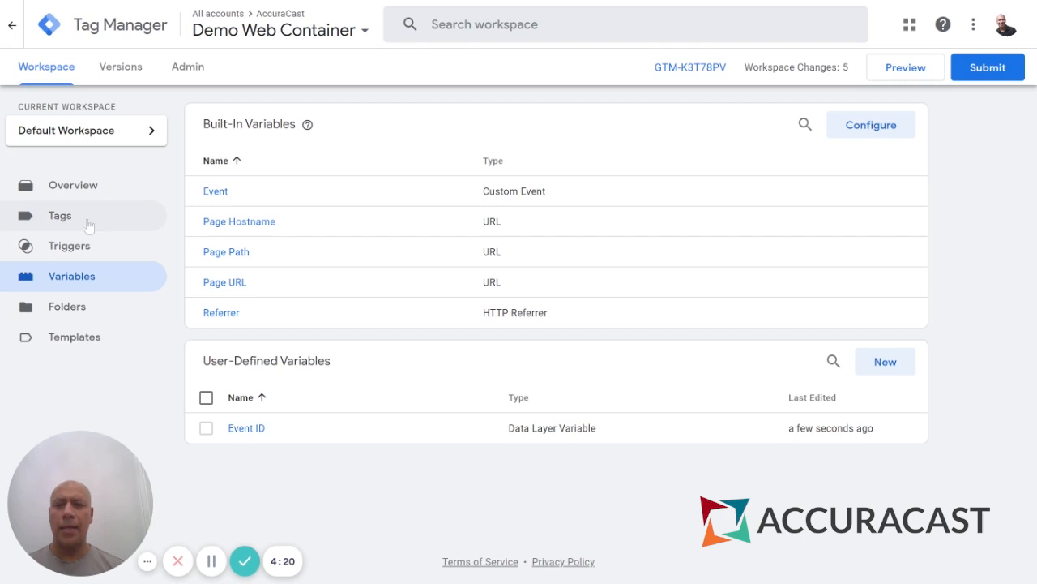
Step: Edit the FB Pixel HTML to add eventID to fbq('track') and &eid to the noscript img src, then save
click(58, 214)
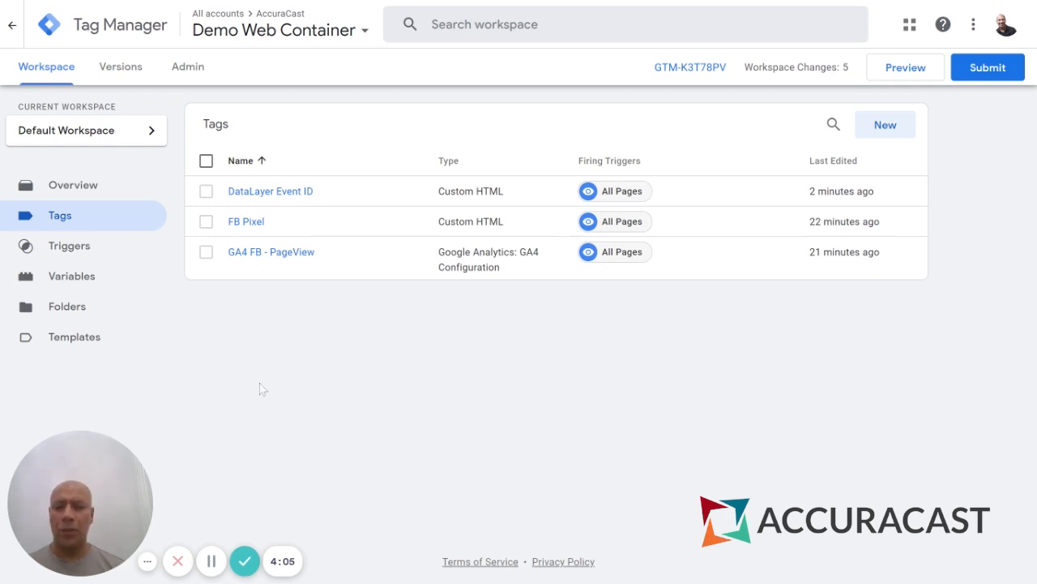
mouse_move(246, 220)
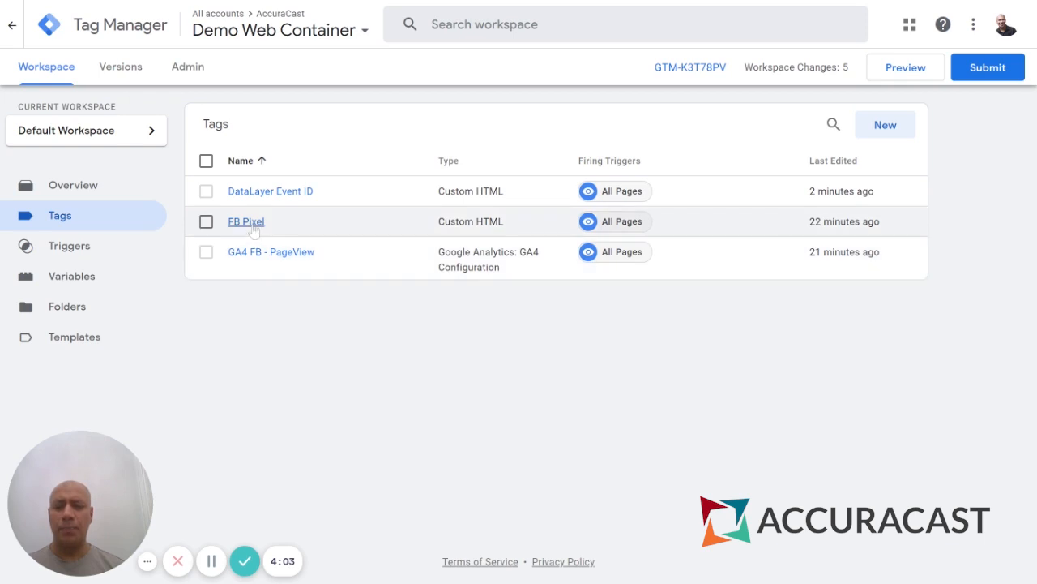
mouse_move(260, 263)
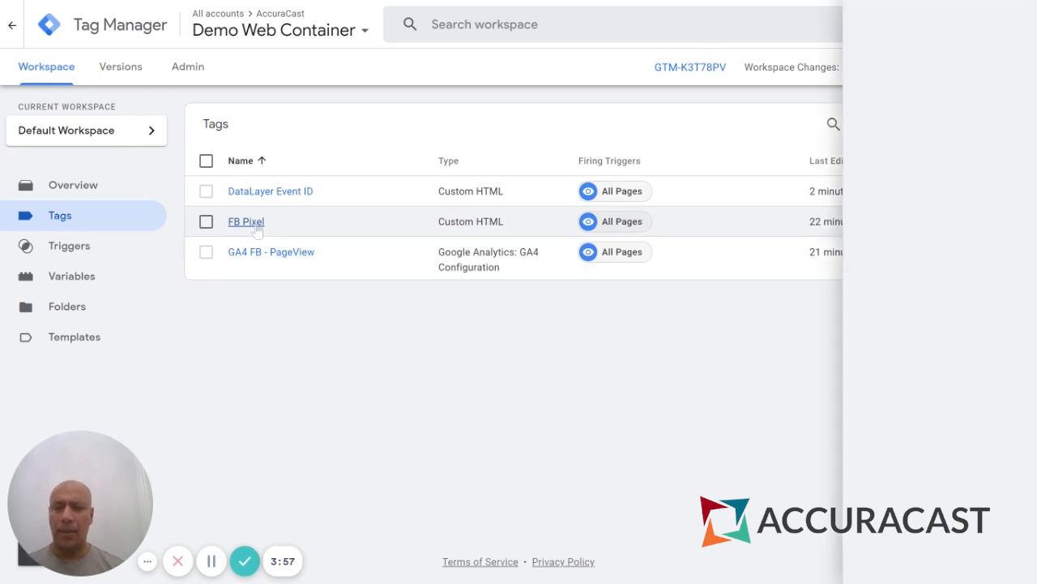
click(246, 220)
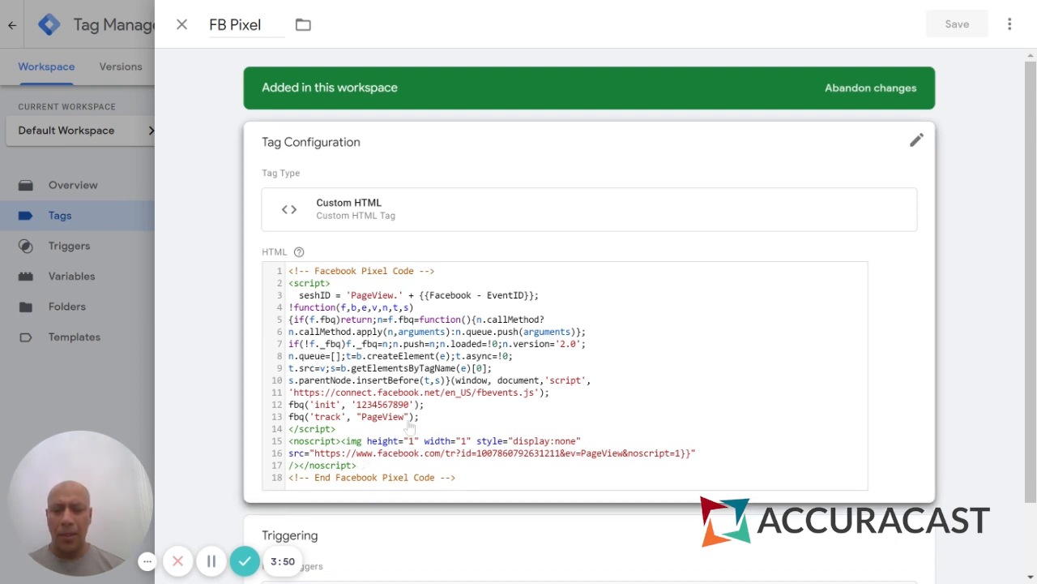
scroll(down, 3)
text(, {}, {eventID: 'PageView.{{Facebook - EventID}}'})
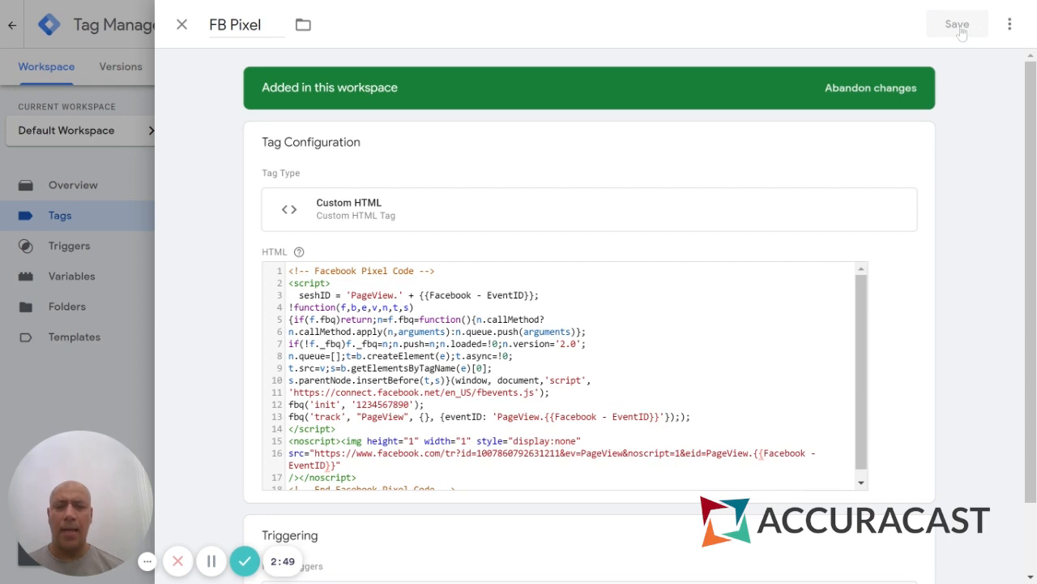
click(956, 25)
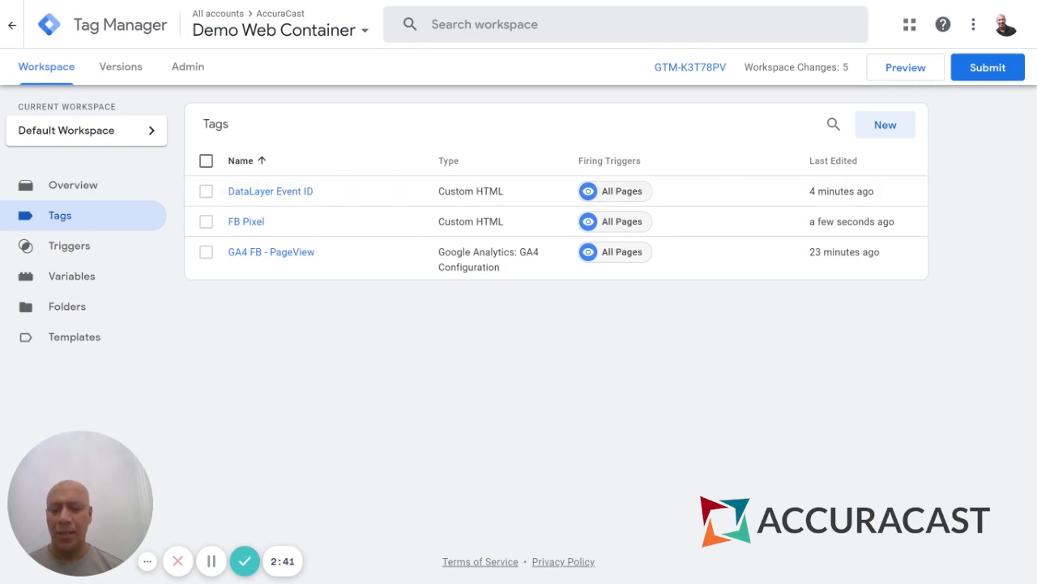
mouse_move(270, 253)
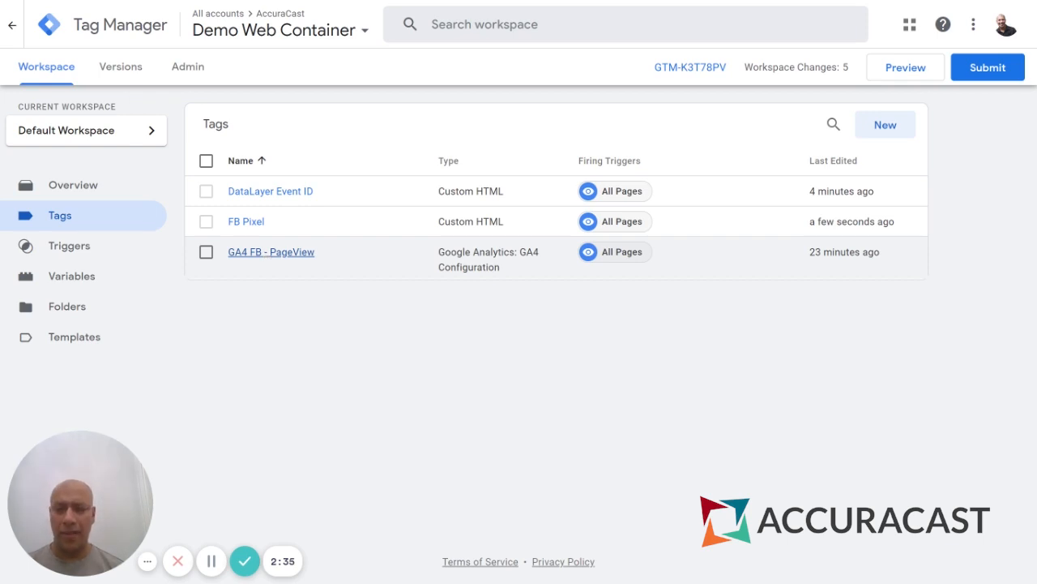
Step: Add a Fields to Set row event_id = PageView.{{Facebook - EventID}} to the GA4 FB - PageView tag and save
click(270, 251)
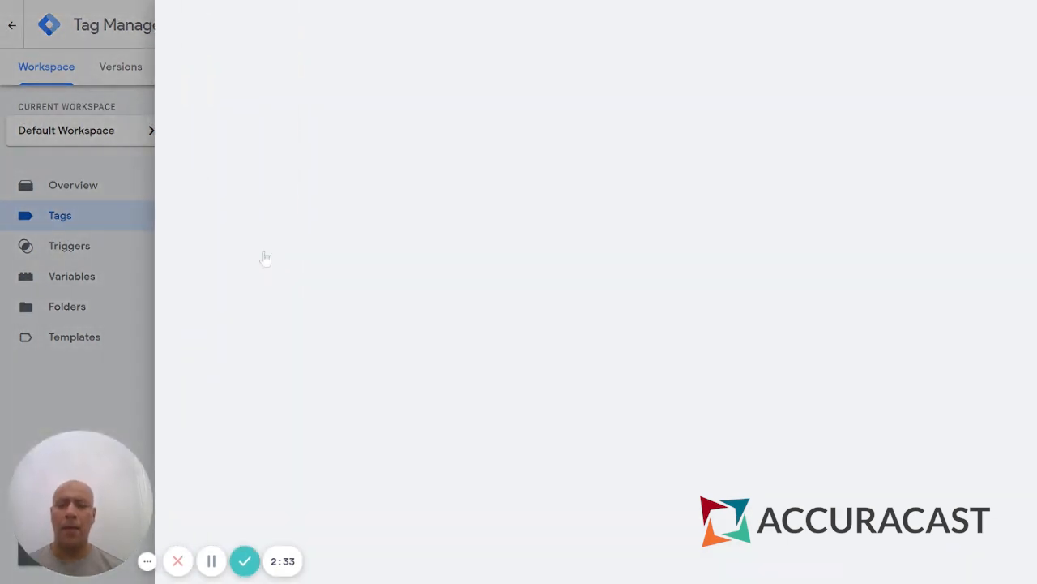
mouse_move(267, 258)
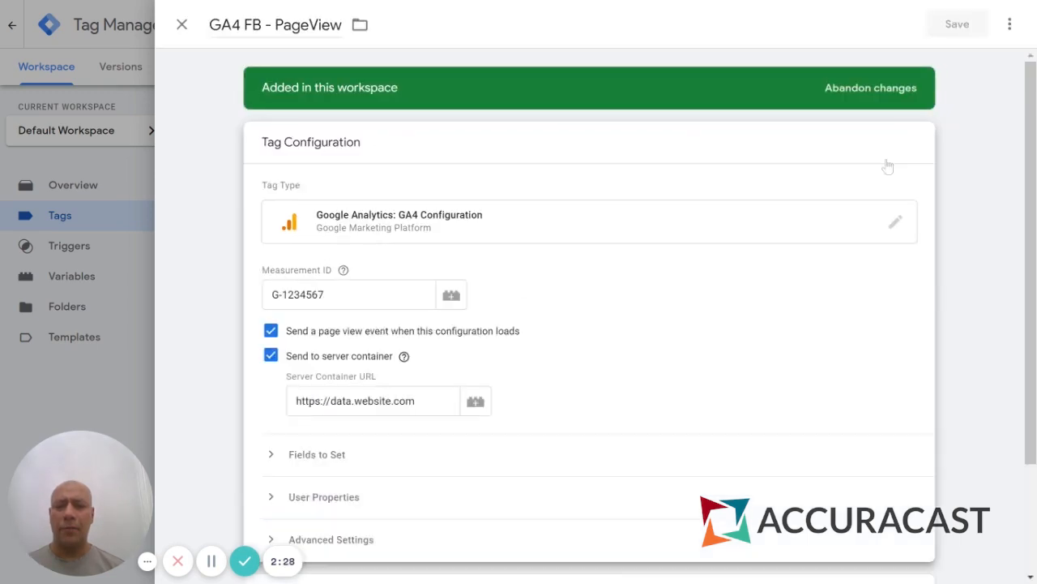
mouse_move(253, 358)
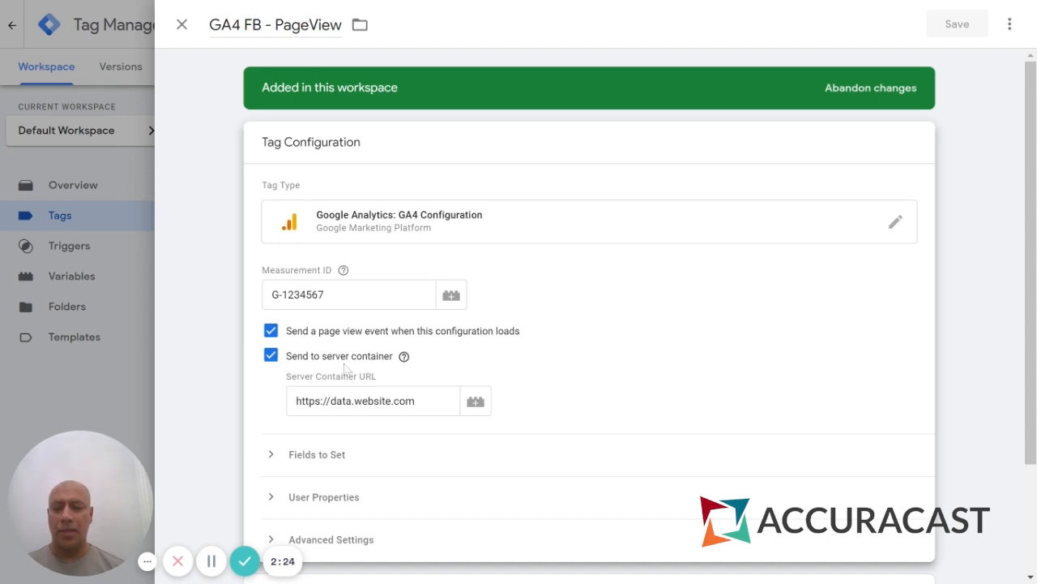
mouse_move(283, 341)
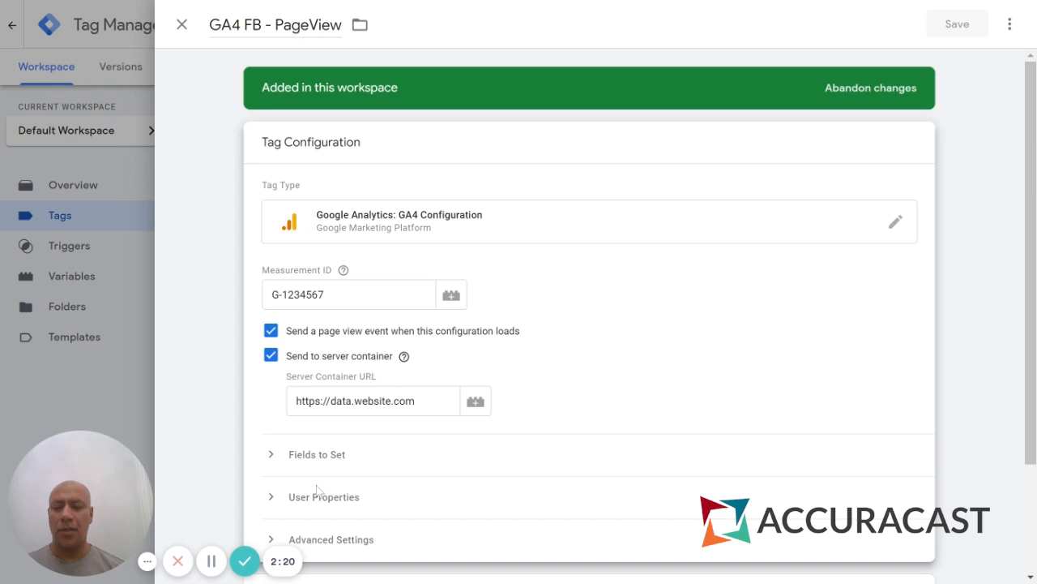
mouse_move(317, 464)
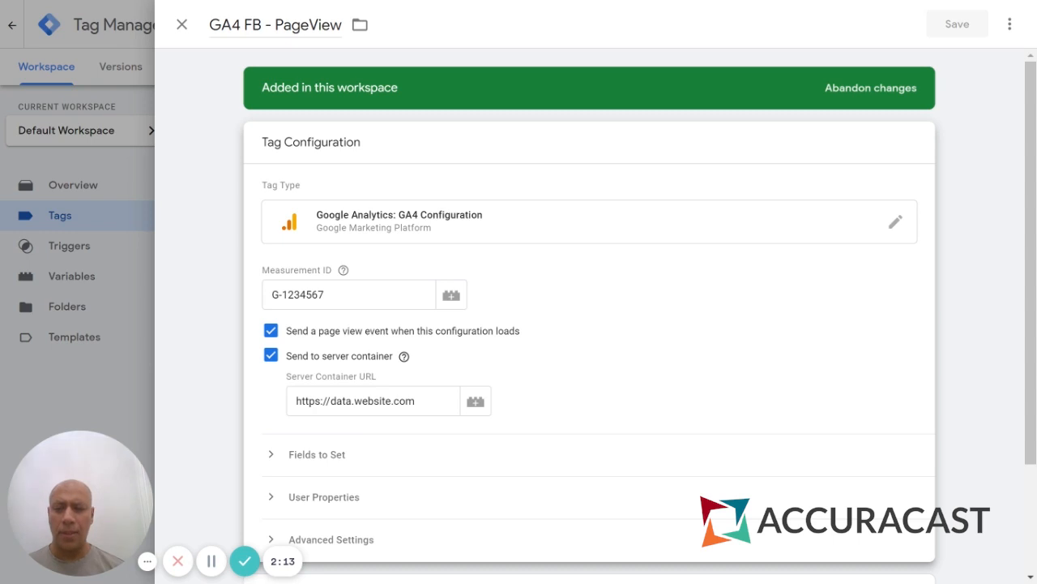
click(272, 453)
text(e)
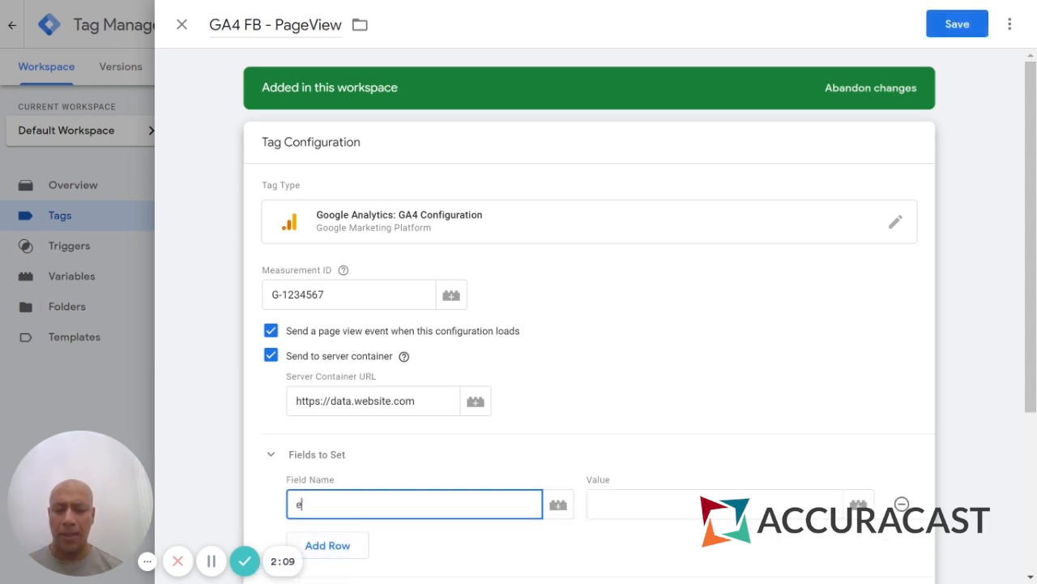
text(vent_id)
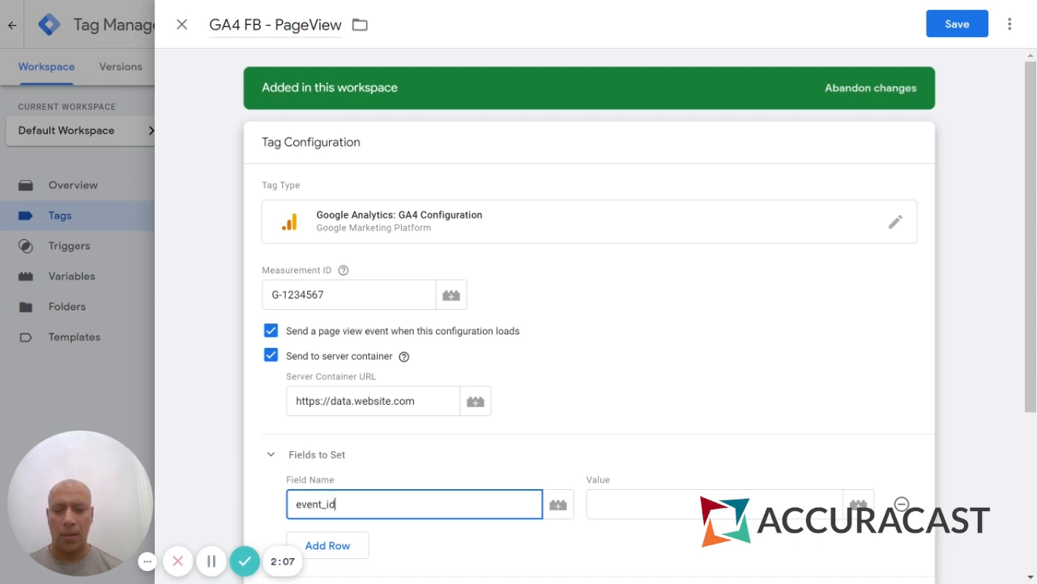
text(PageView.{{Facebook)
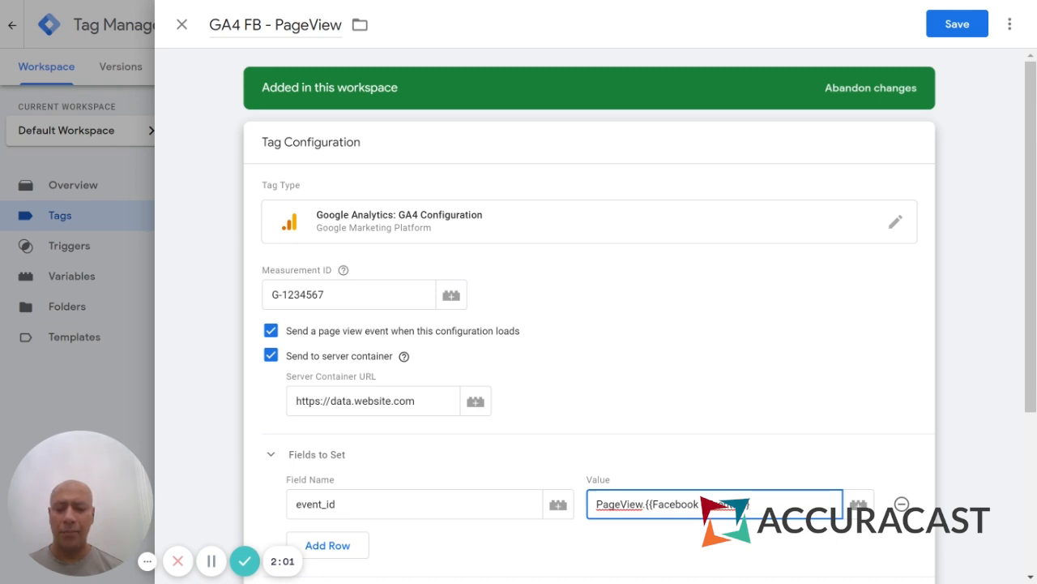
click(956, 25)
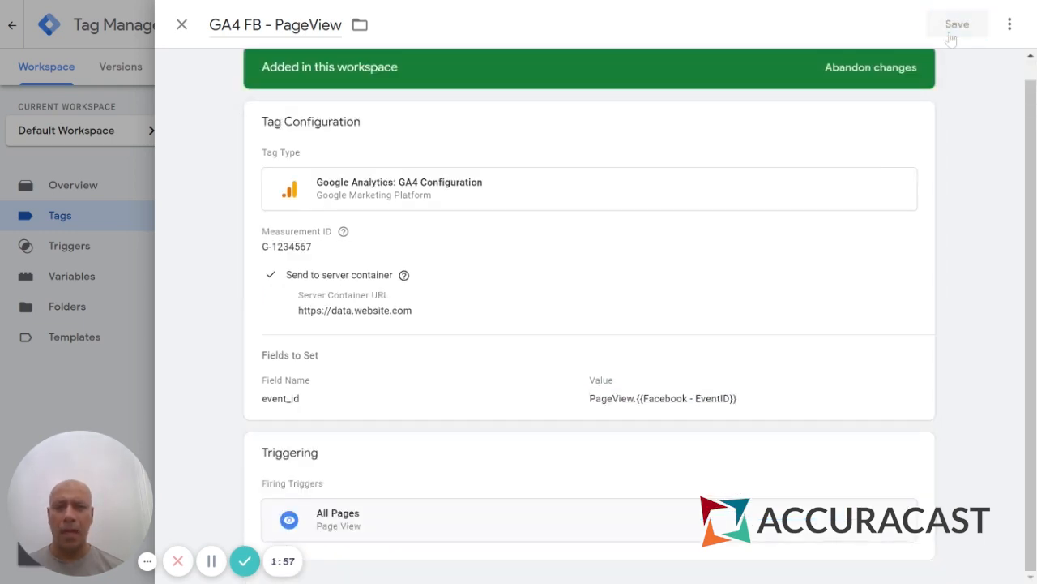
click(956, 25)
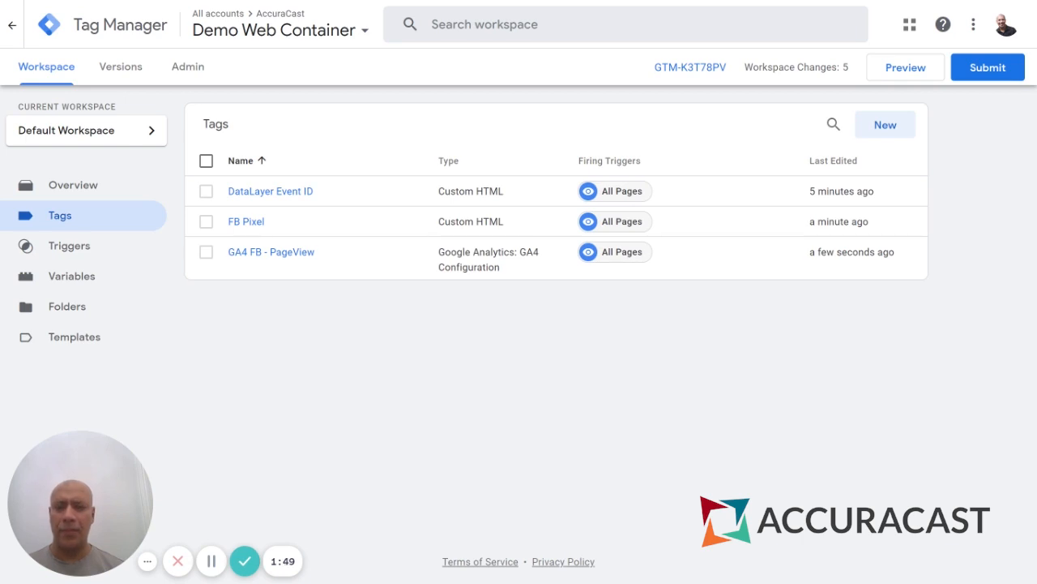
mouse_move(382, 389)
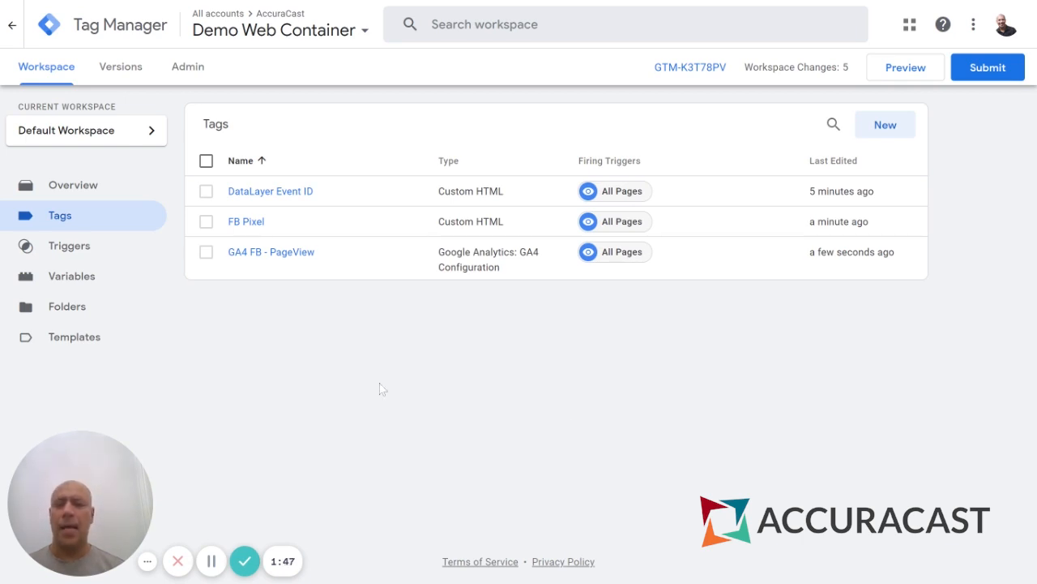